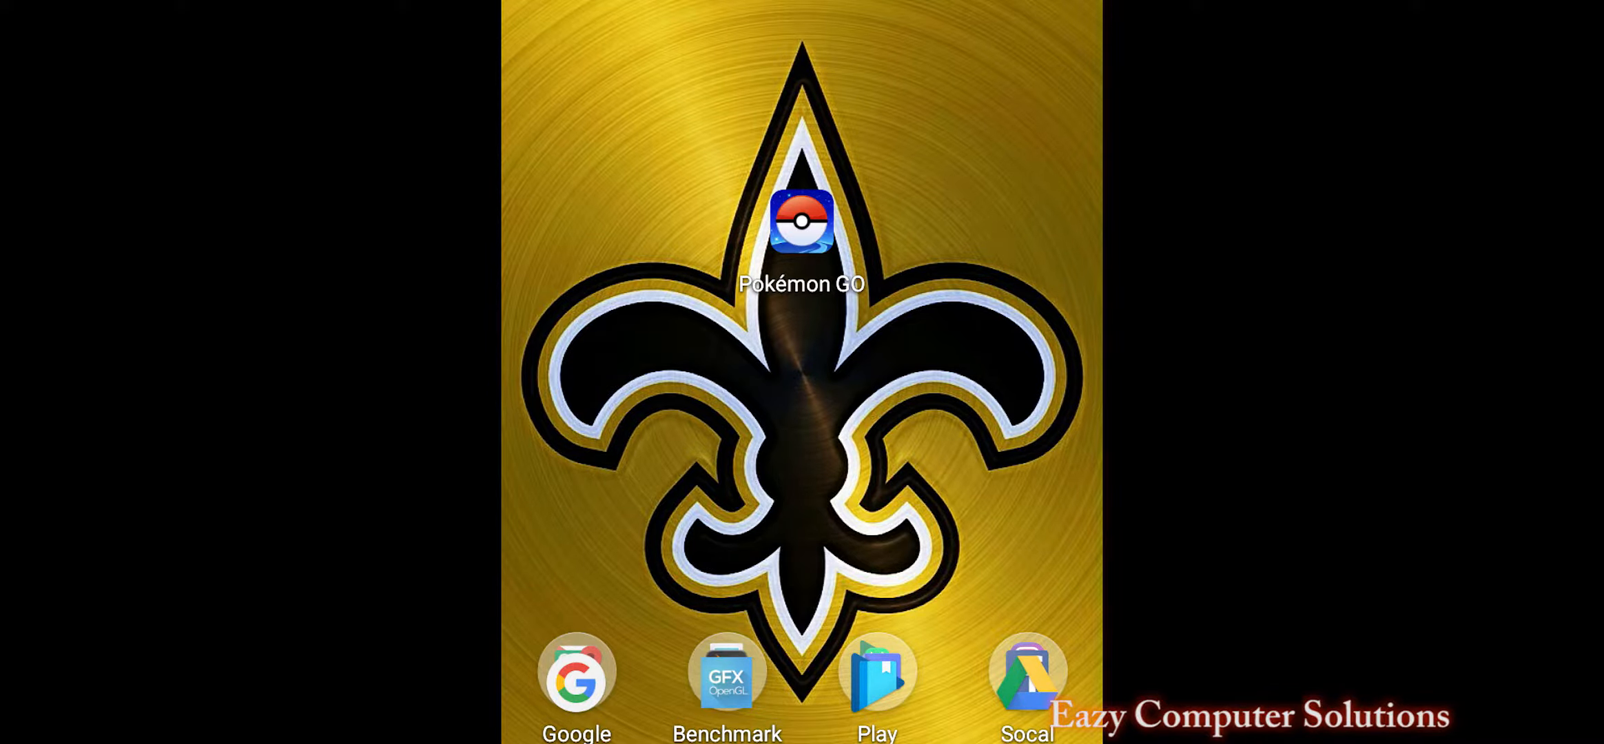
Launch Pokémon GO from its home-screen icon and wait for the map with the trainer avatar.
click(800, 219)
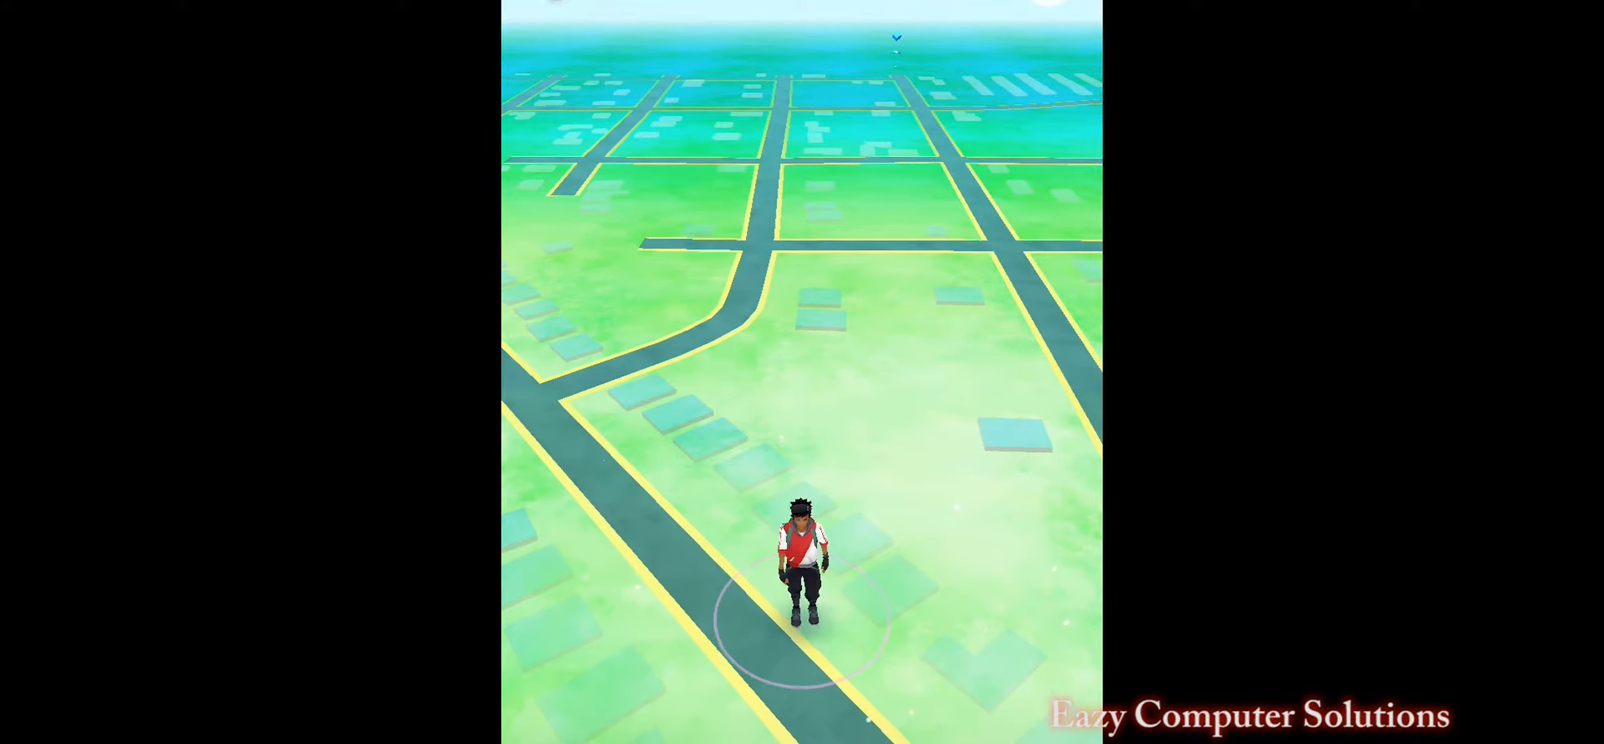